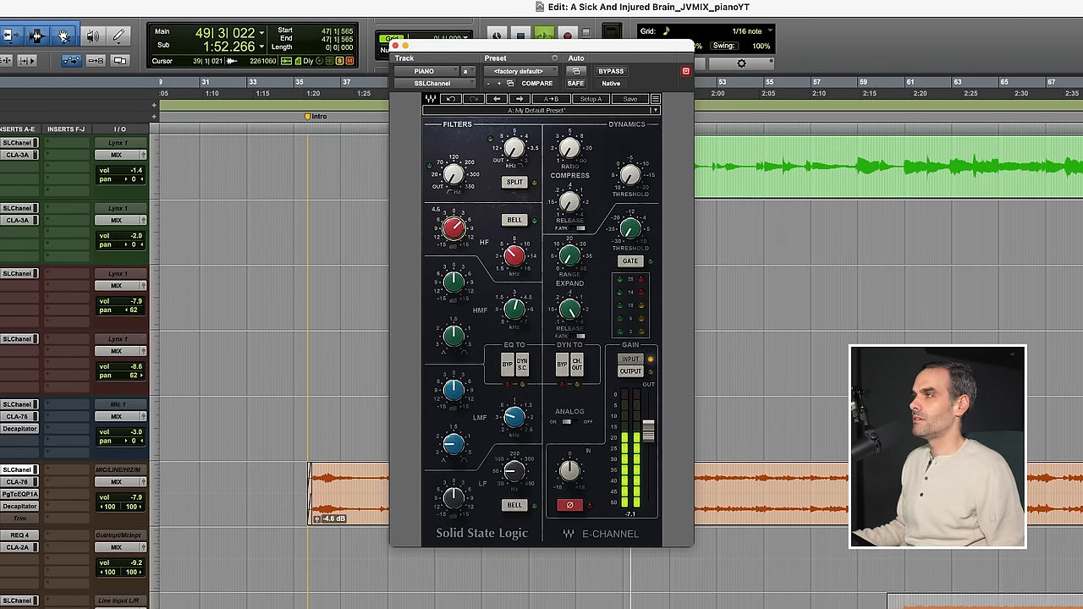
Step: Raise and refine the HF boost on the piano's SSL E-Channel while listening
left_click_drag(454, 228, 457, 220)
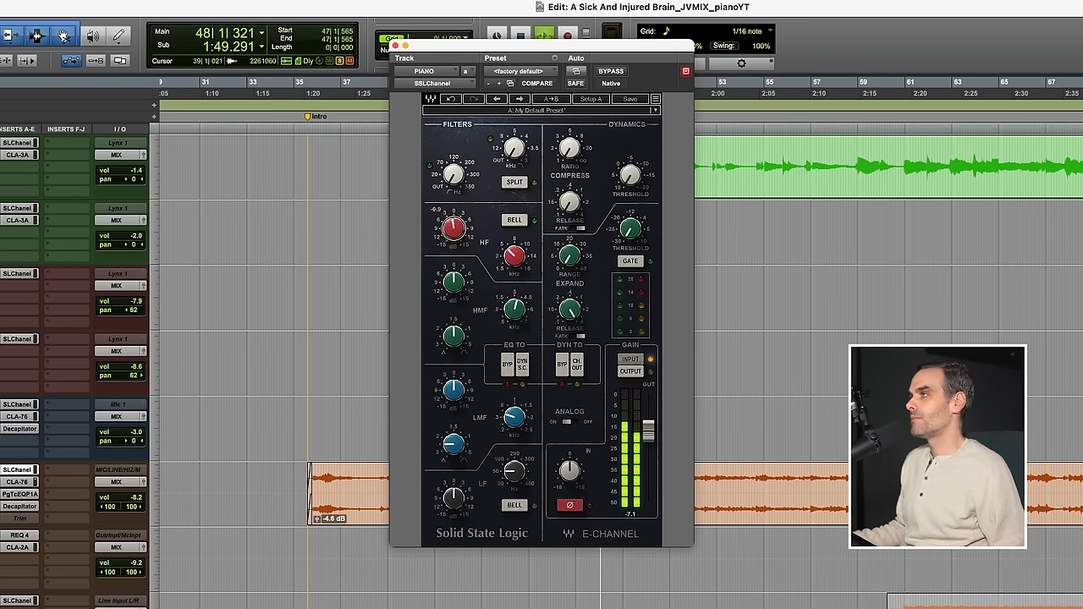
left_click_drag(455, 228, 459, 220)
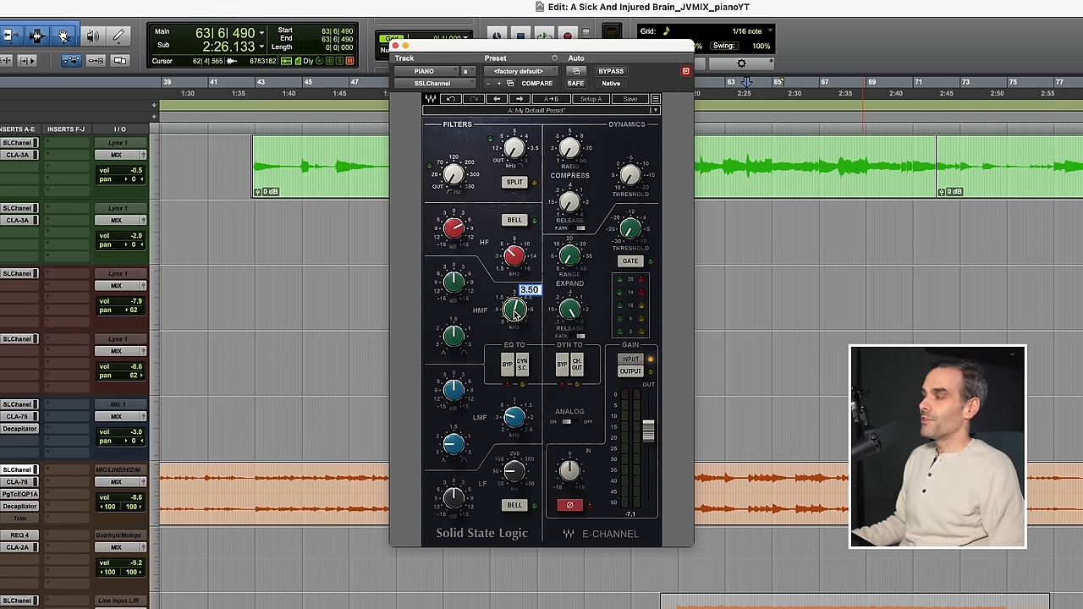
Step: Sweep the HMF frequency toward 1.5 kHz and set its boost amount during playback
left_click_drag(514, 311, 514, 296)
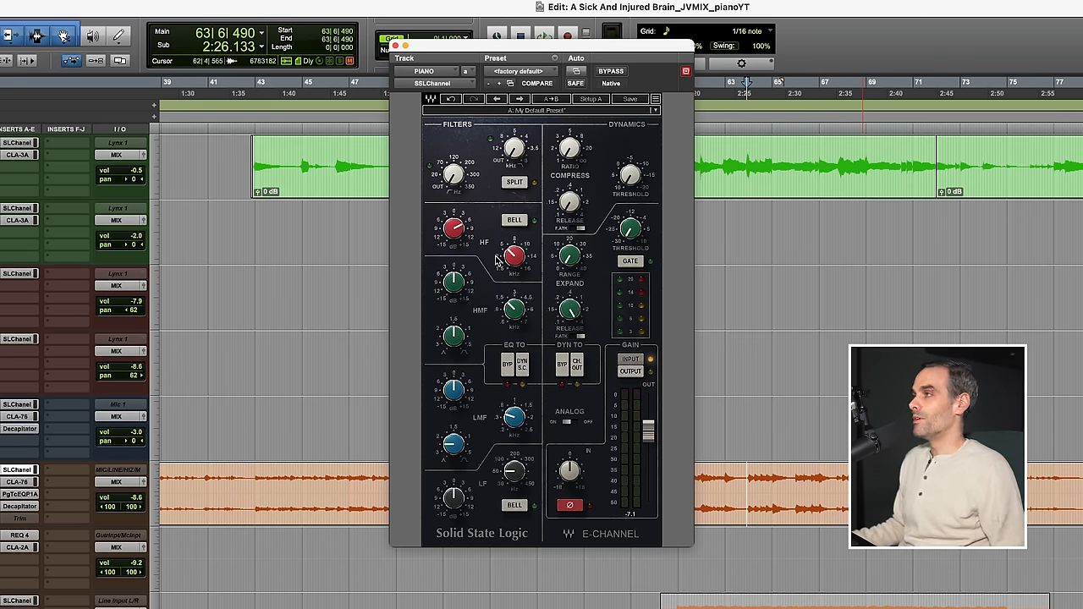
mouse_move(471, 290)
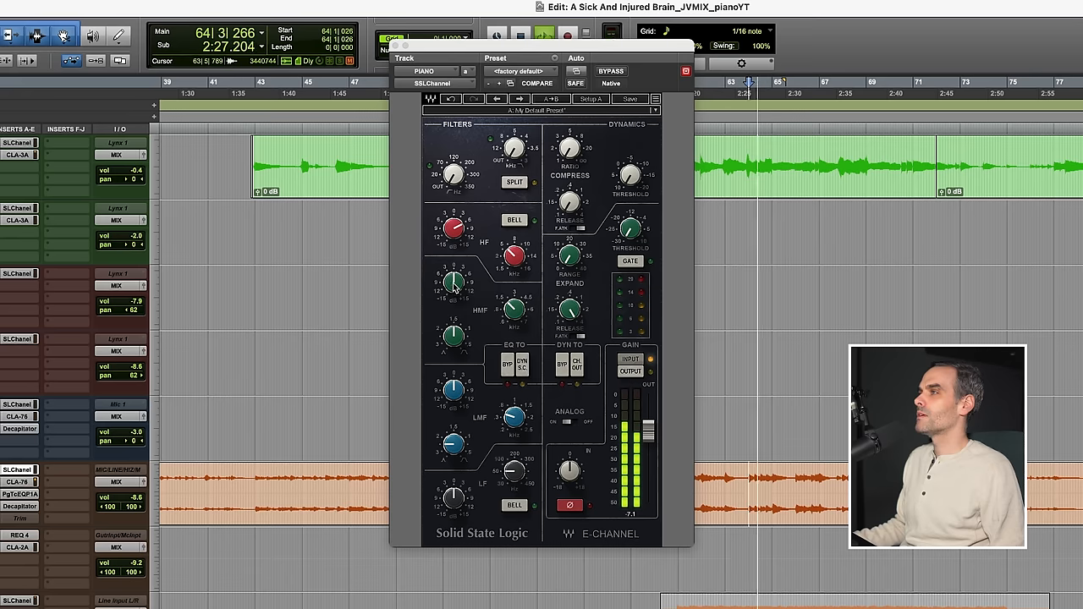
left_click_drag(453, 285, 456, 270)
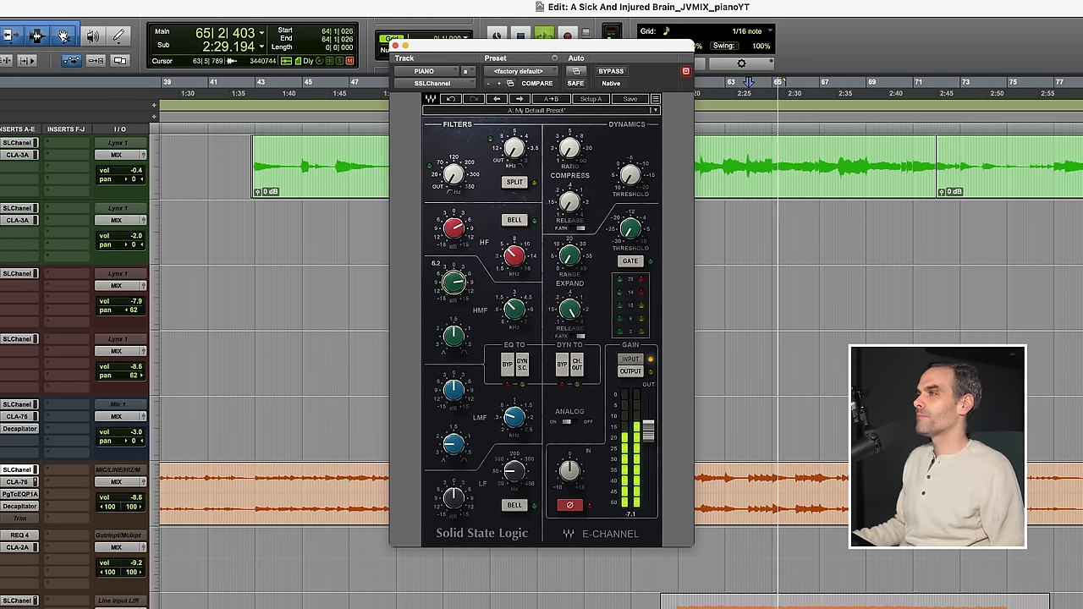
left_click_drag(453, 285, 457, 279)
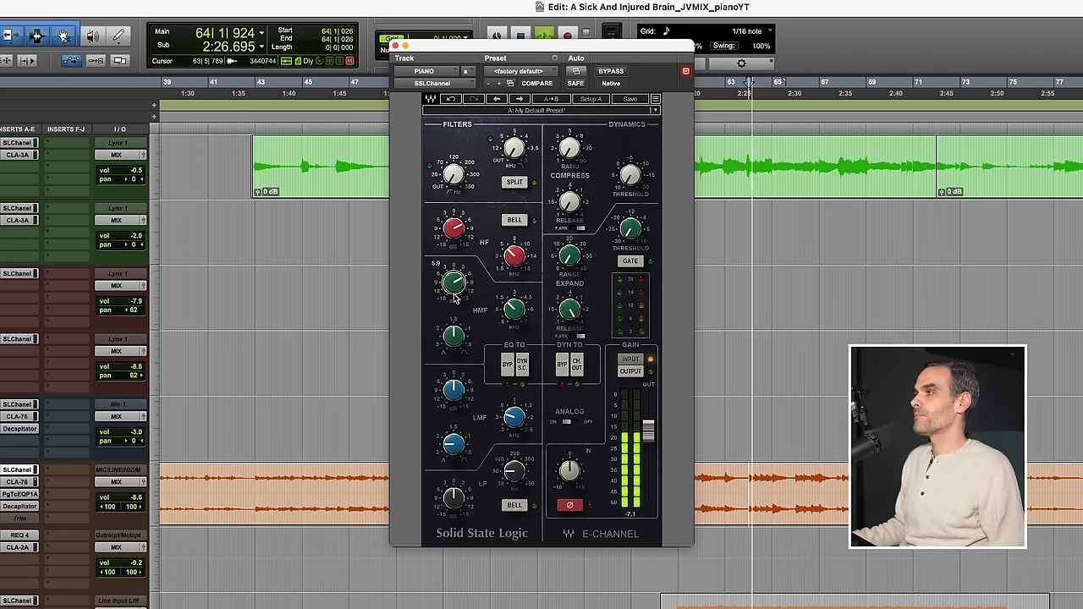
left_click_drag(453, 284, 455, 278)
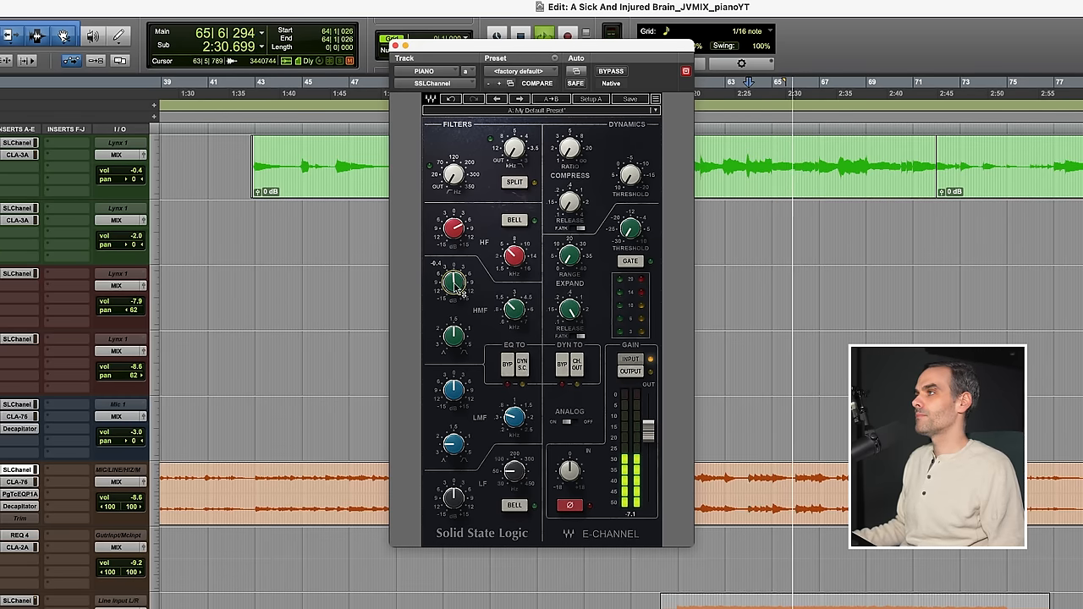
left_click_drag(453, 284, 454, 271)
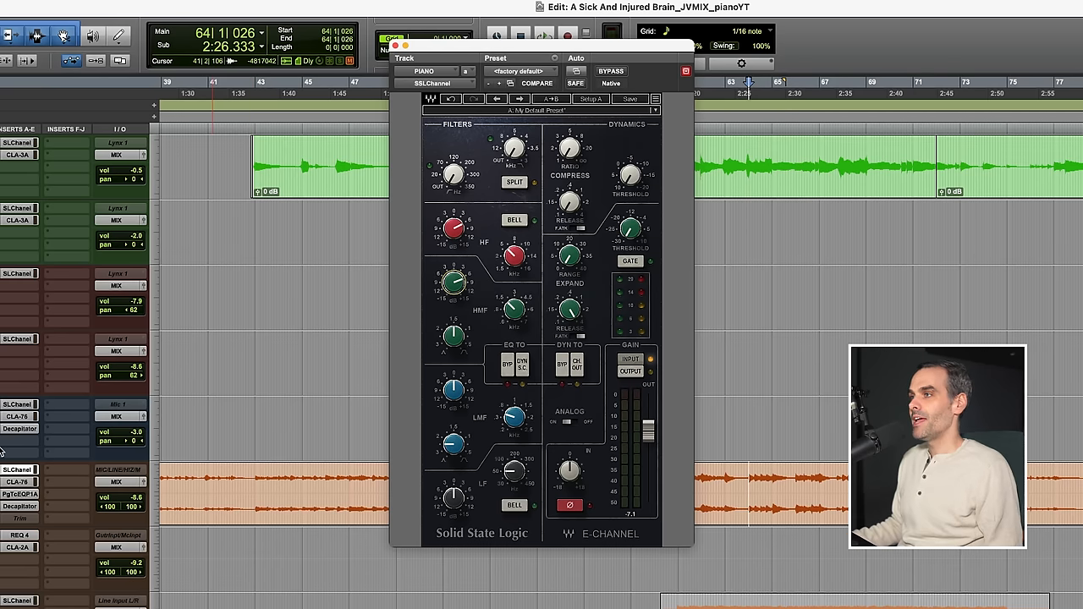
left_click(543, 34)
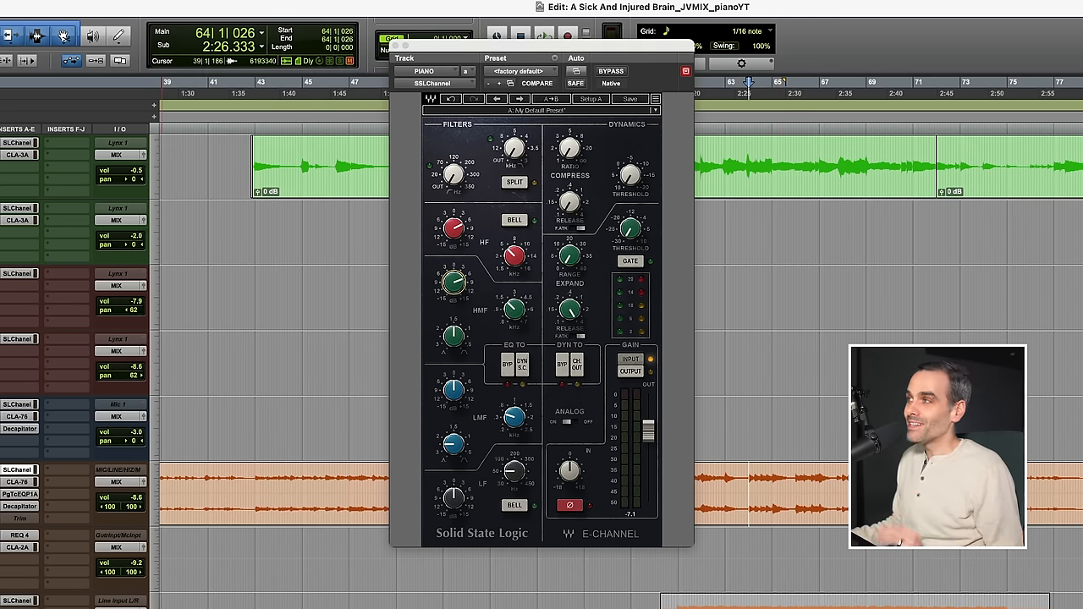
left_click_drag(453, 284, 457, 279)
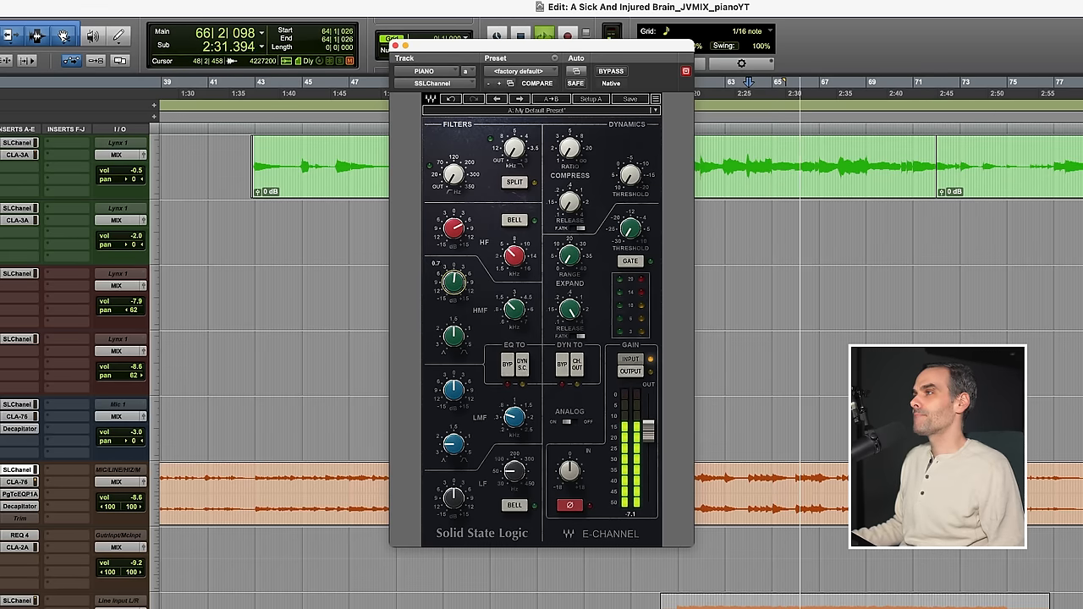
Step: Reshape the piano's LF band toward a low cut near 200 Hz
left_click_drag(450, 280, 457, 270)
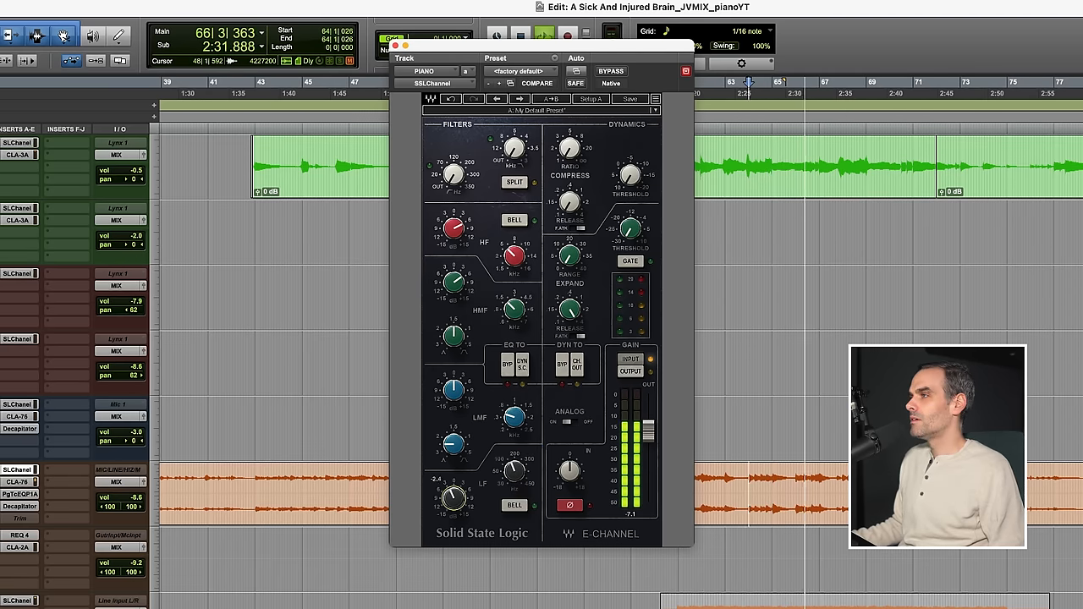
Step: Fine-tune the LF band amount so all three EQ moves sit together on playback
left_click_drag(454, 494, 454, 507)
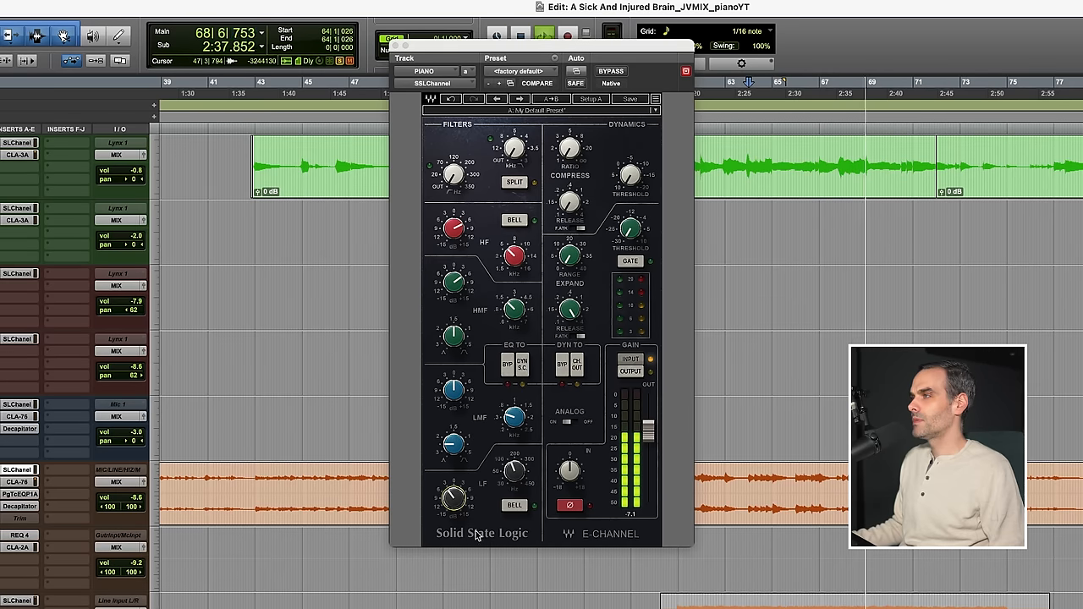
left_click_drag(453, 497, 453, 487)
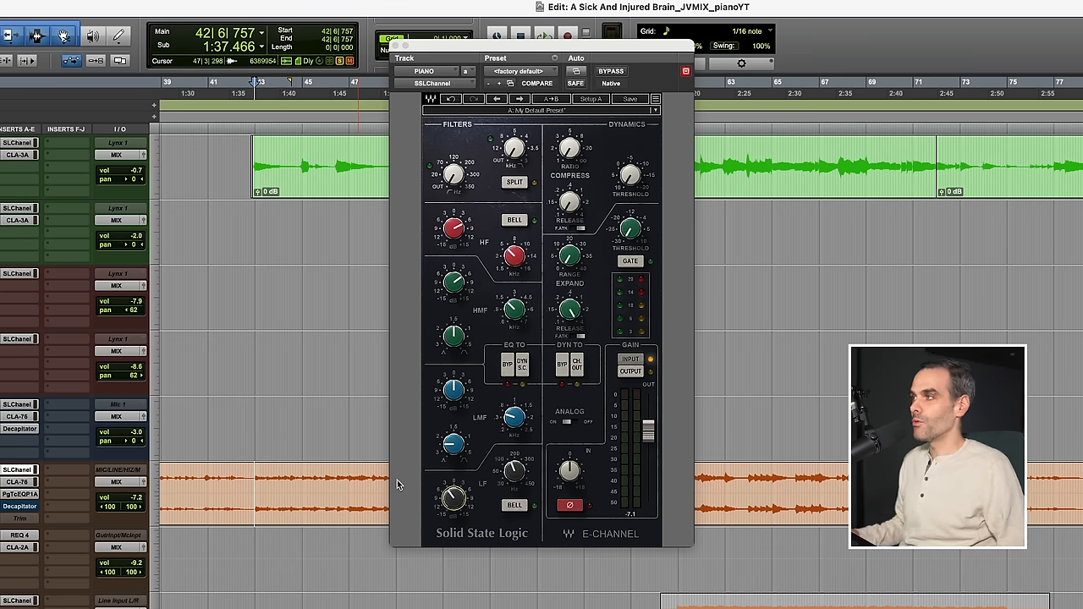
mouse_move(477, 494)
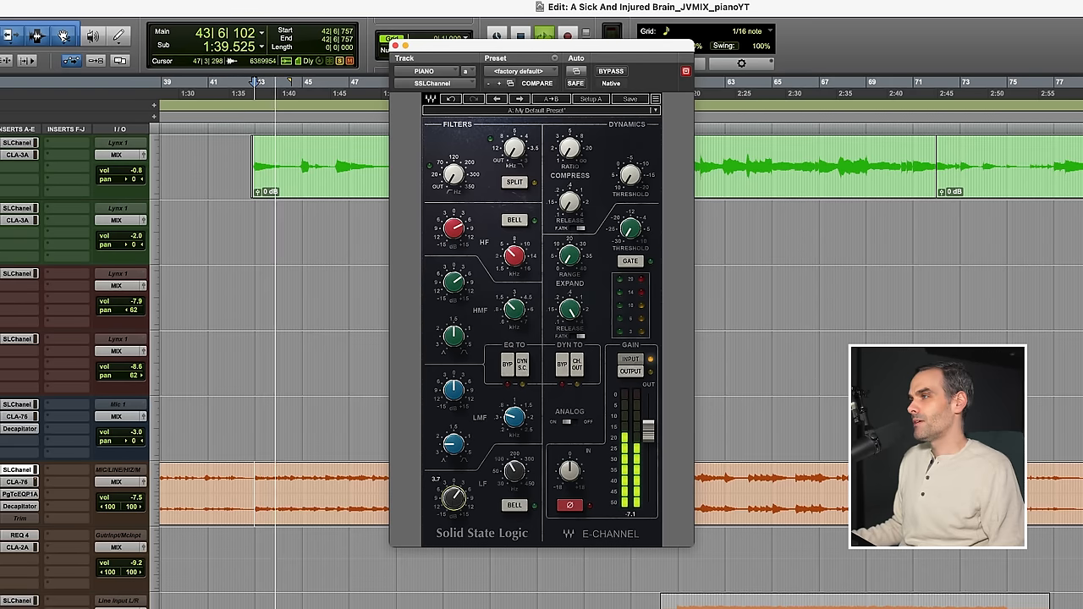
left_click_drag(453, 497, 456, 491)
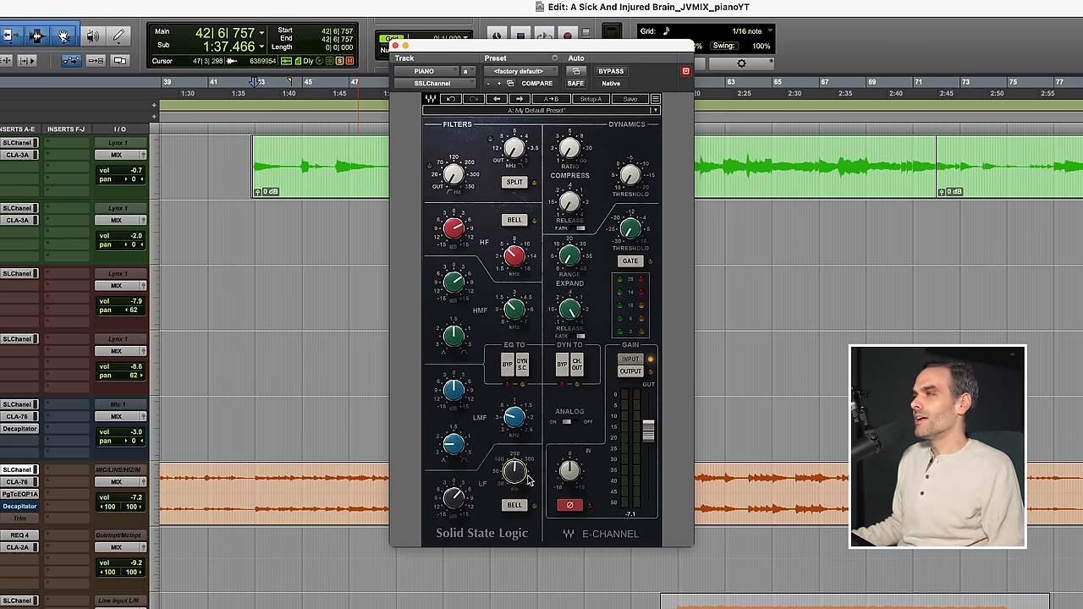
left_click_drag(515, 470, 514, 457)
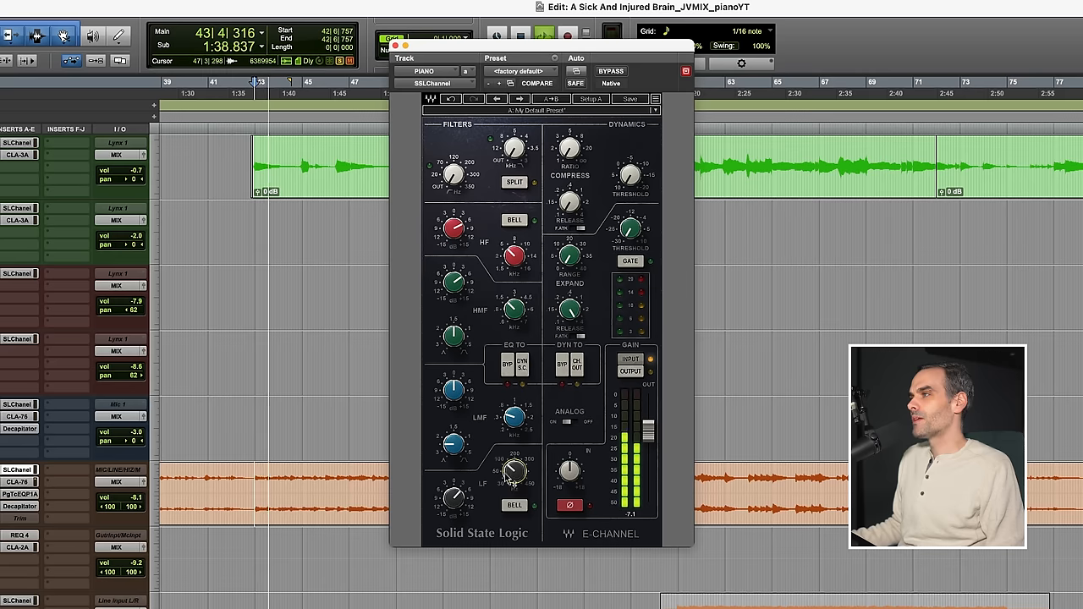
left_click_drag(511, 470, 518, 457)
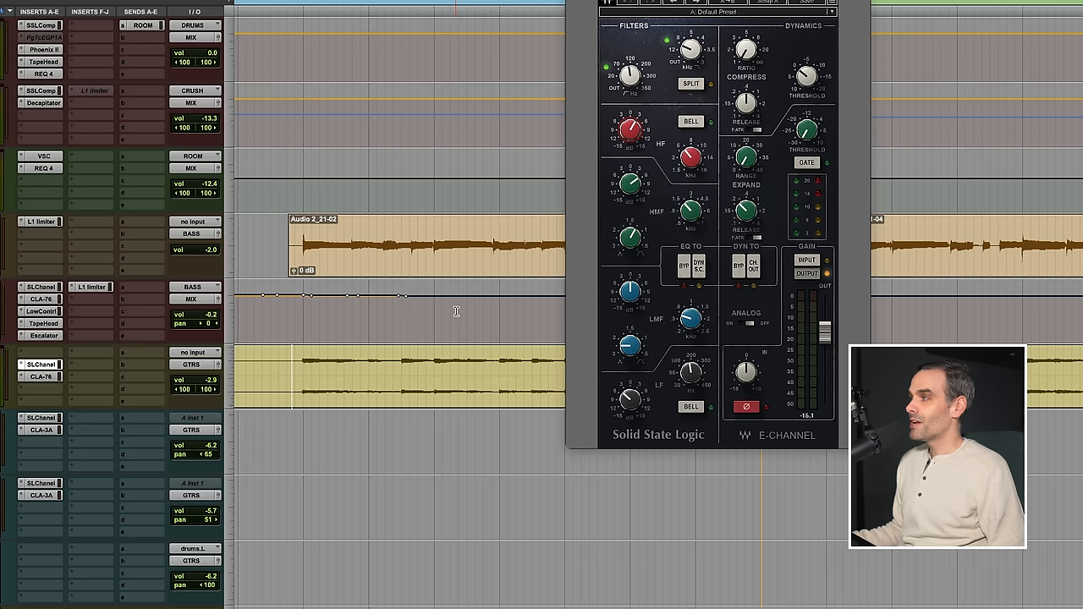
Step: Drag the E-Channel window aside so the bass and guitar clips come into view
left_click_drag(693, 158, 693, 153)
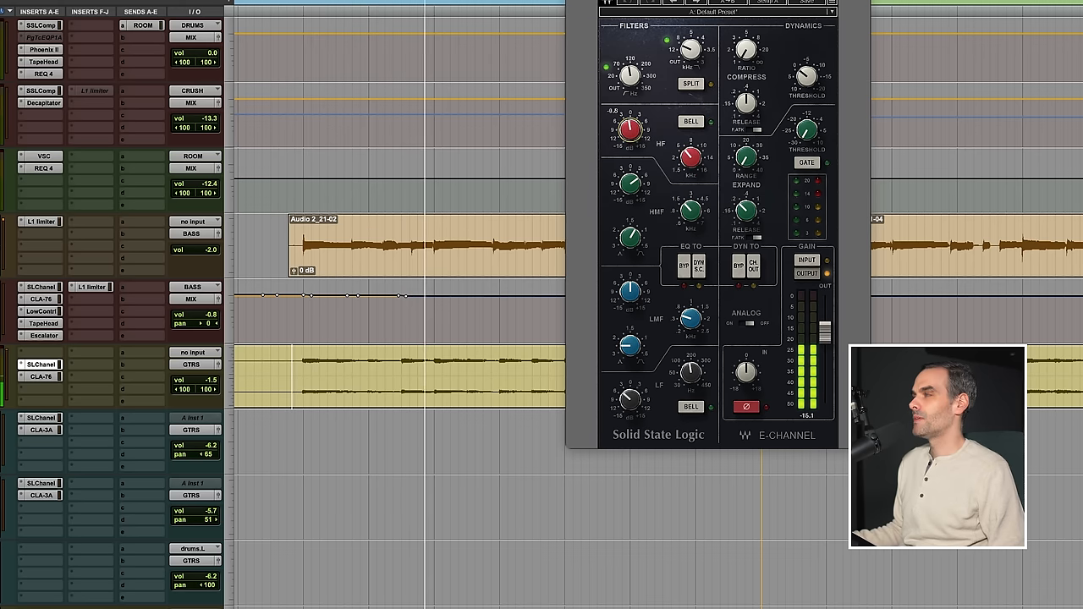
left_click_drag(630, 132, 635, 135)
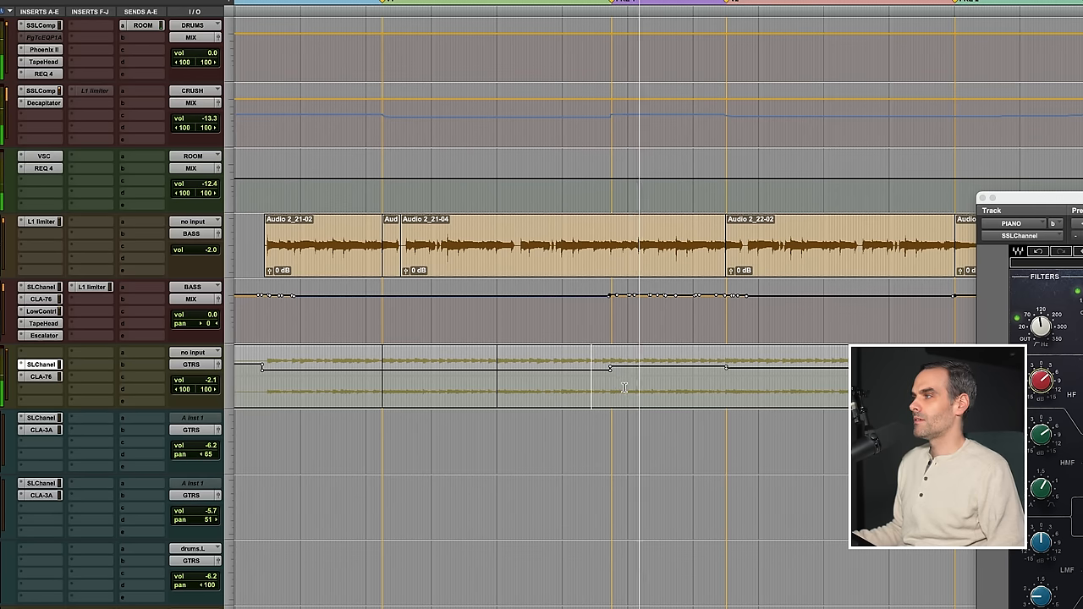
scroll("right", 3)
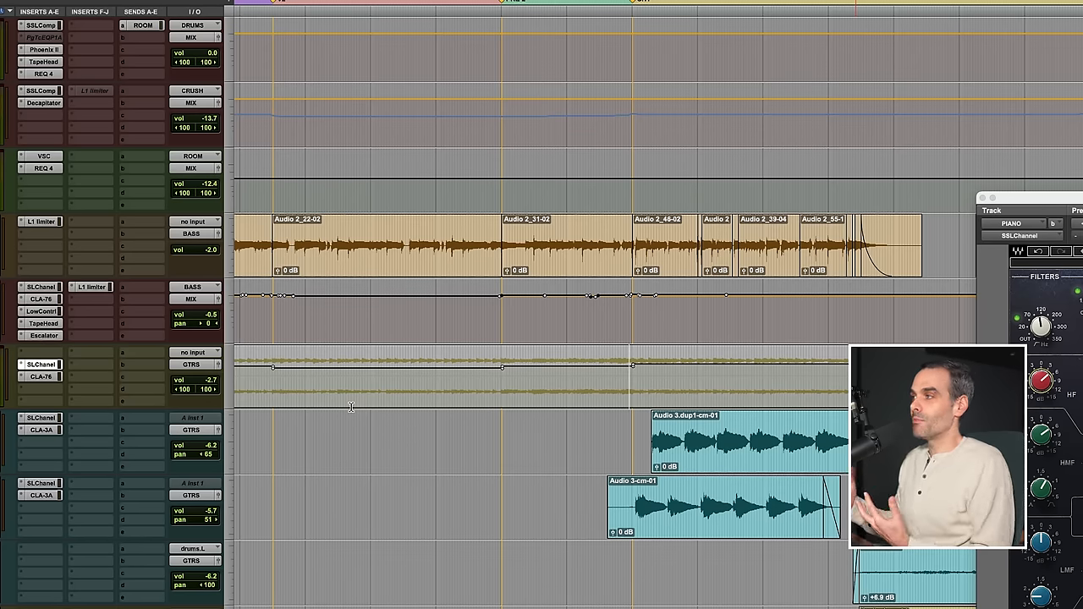
scroll("left", 3)
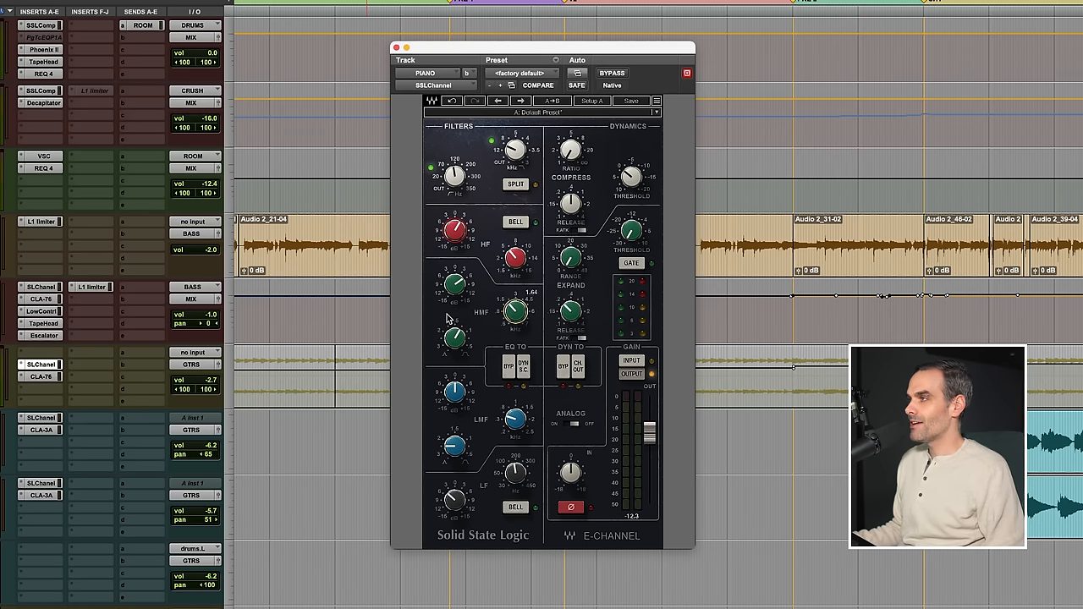
Step: Tweak the low end slightly, then bypass the E-Channel to hear the unprocessed piano
left_click_drag(454, 286, 457, 279)
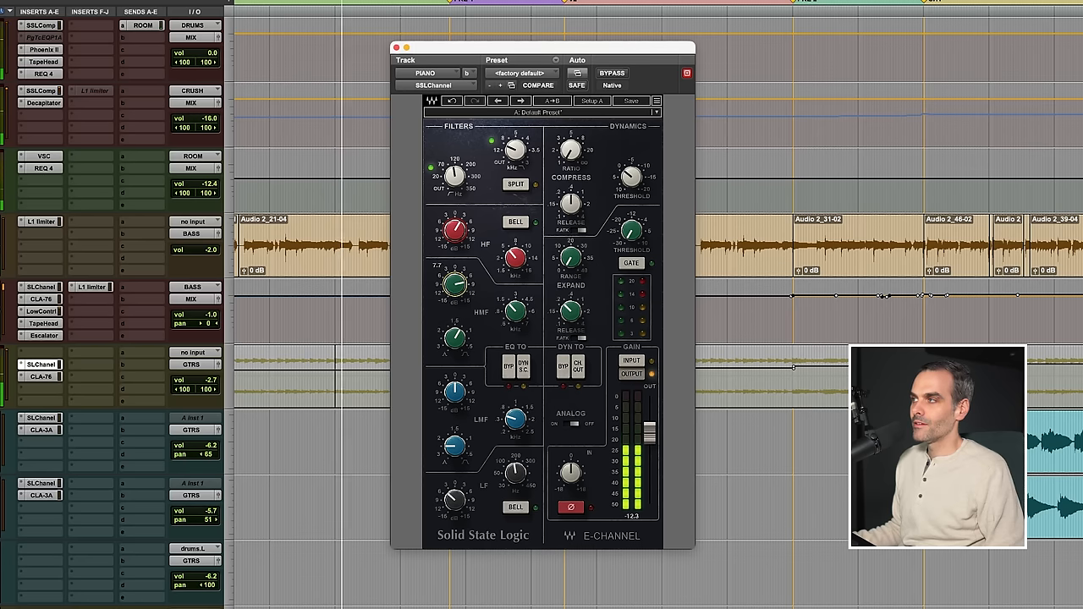
left_click_drag(453, 284, 454, 291)
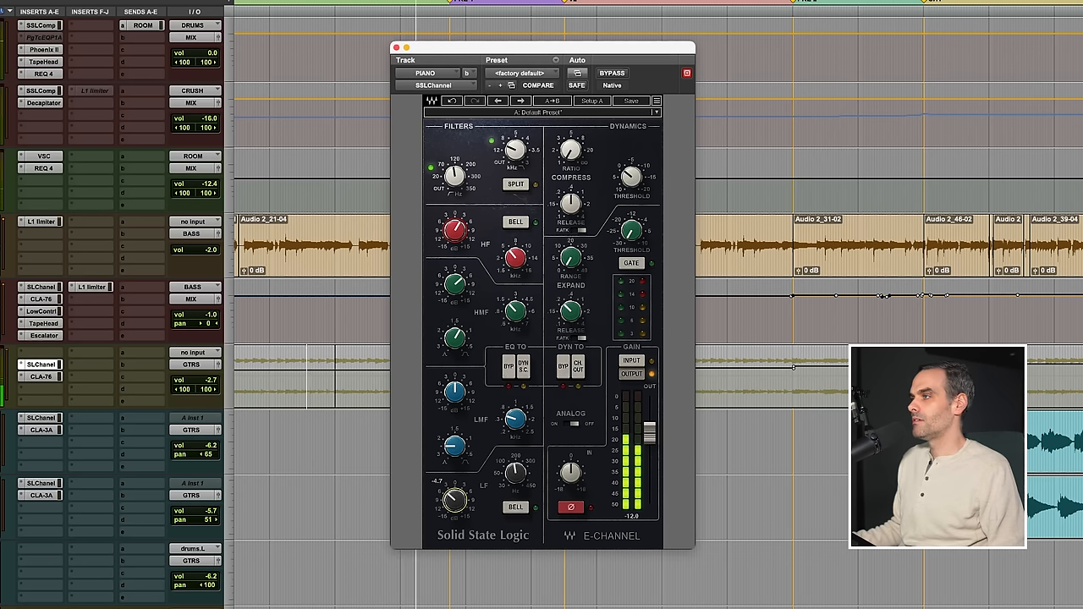
left_click(610, 72)
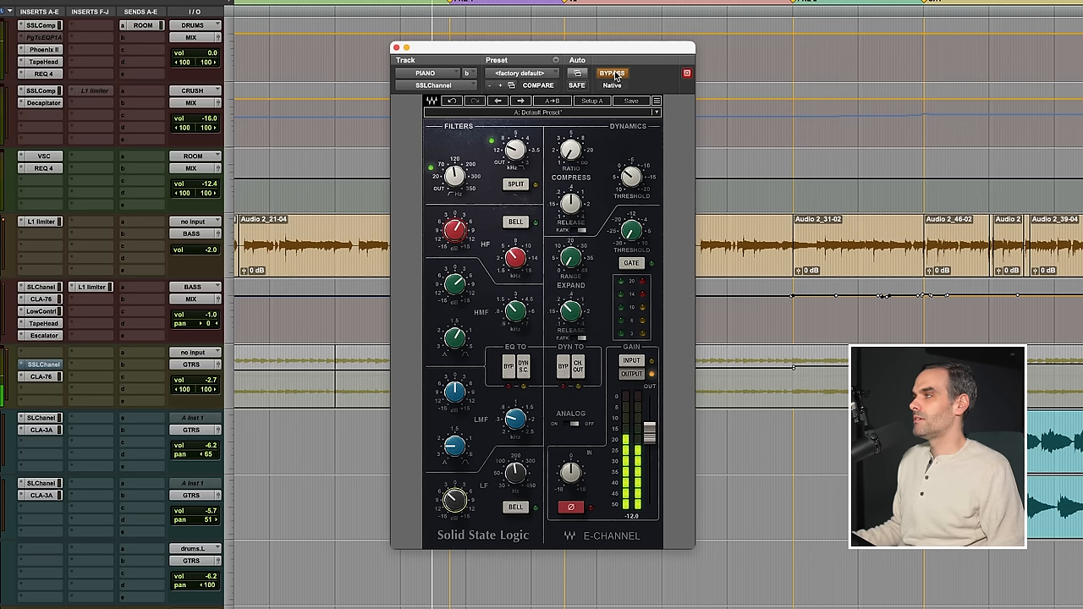